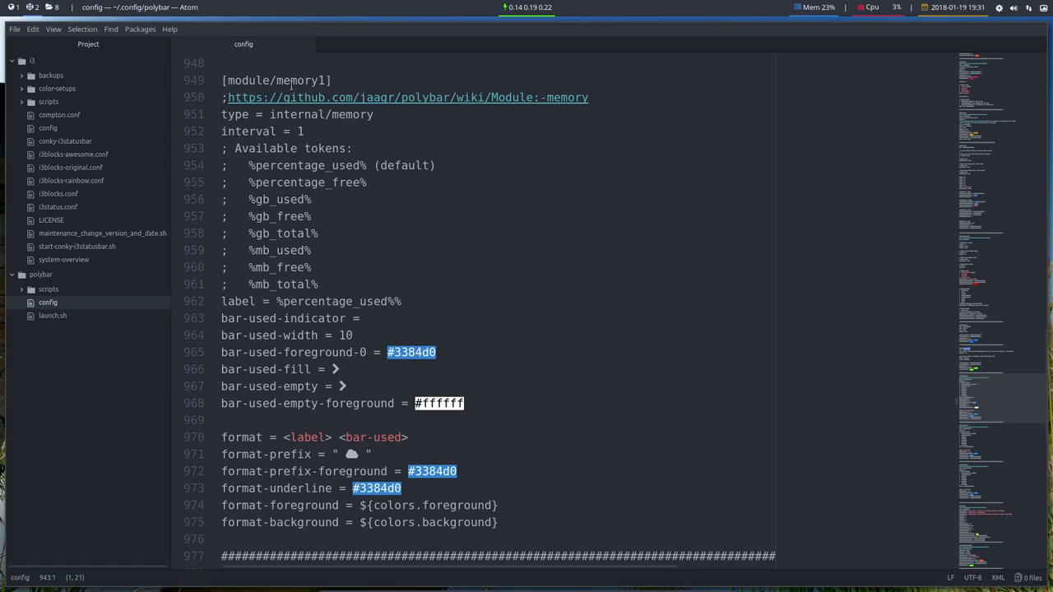
# Highlight the memory1 module name, its wiki link and the available tokens list, then jump to the file's top.
pyautogui.doubleClick(300, 79)
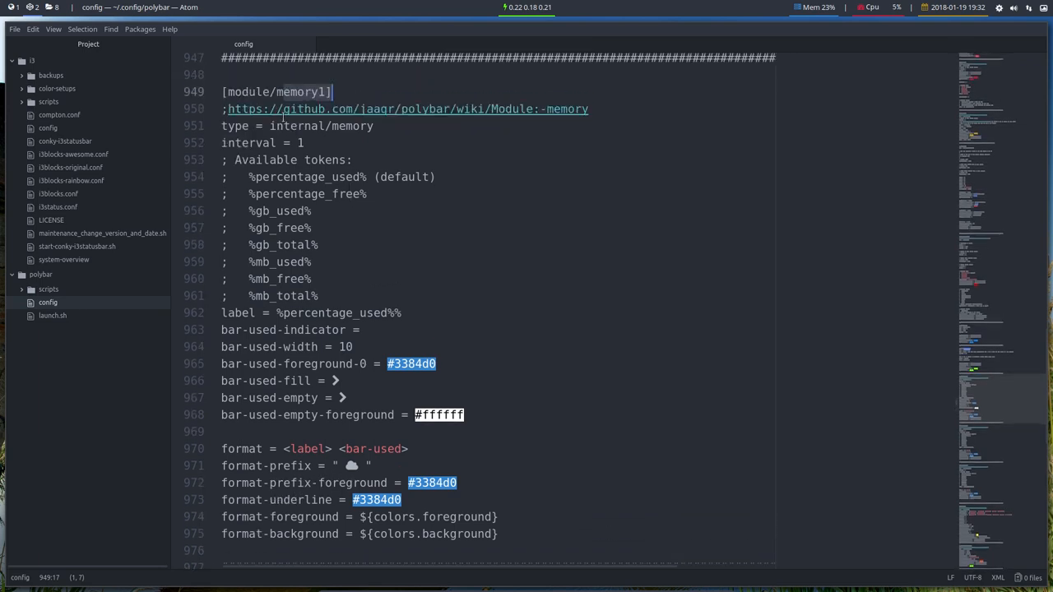
pyautogui.doubleClick(320, 125)
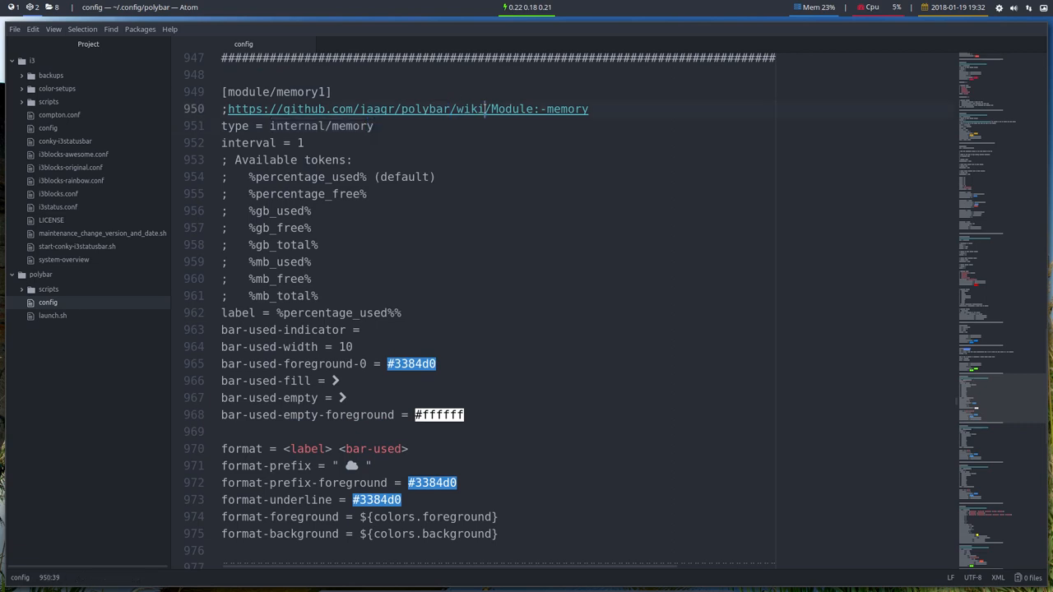
pyautogui.doubleClick(469, 109)
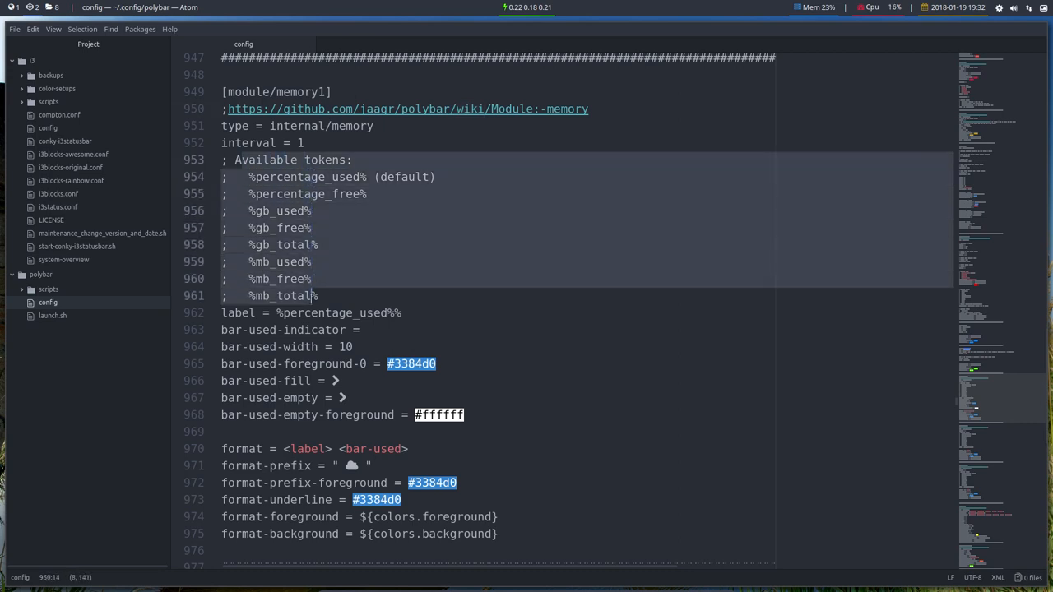
pyautogui.click(322, 312)
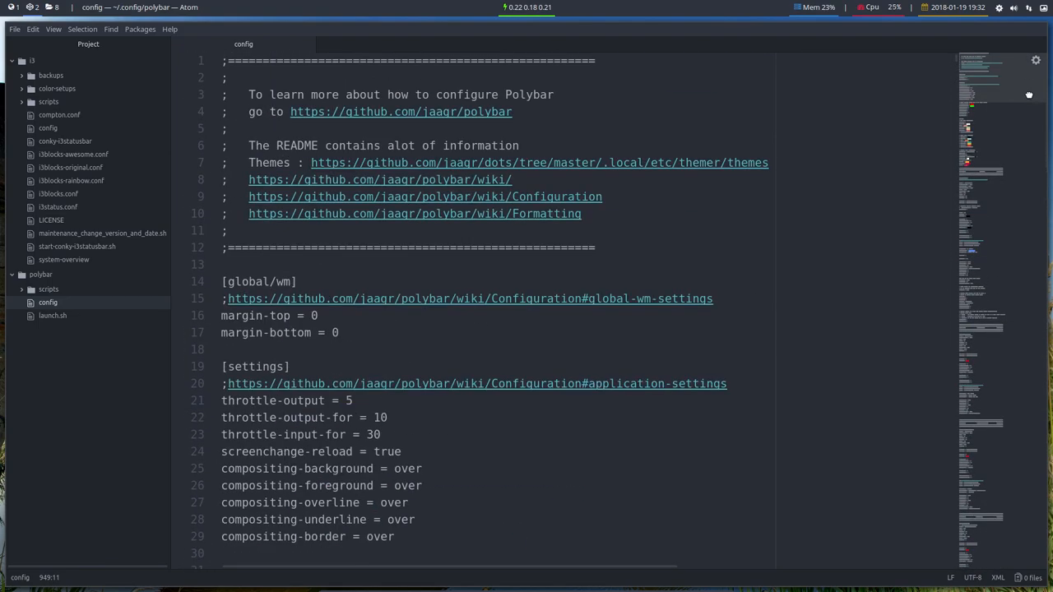
# Swap load-average for memory1 on the modules-center line.
pyautogui.scroll(-3)
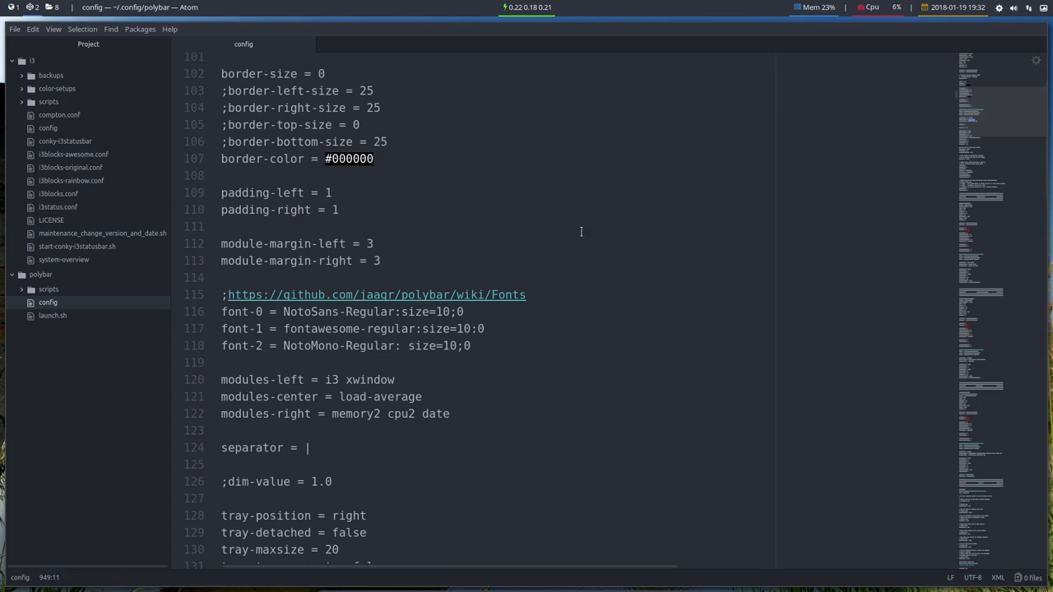
pyautogui.doubleClick(380, 396)
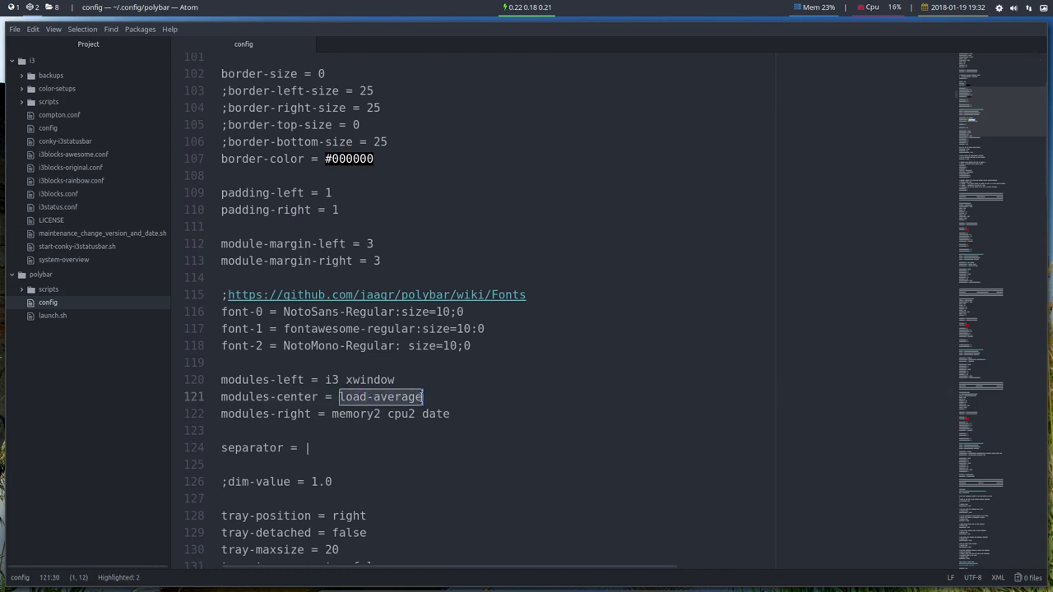
pyautogui.write('memo')
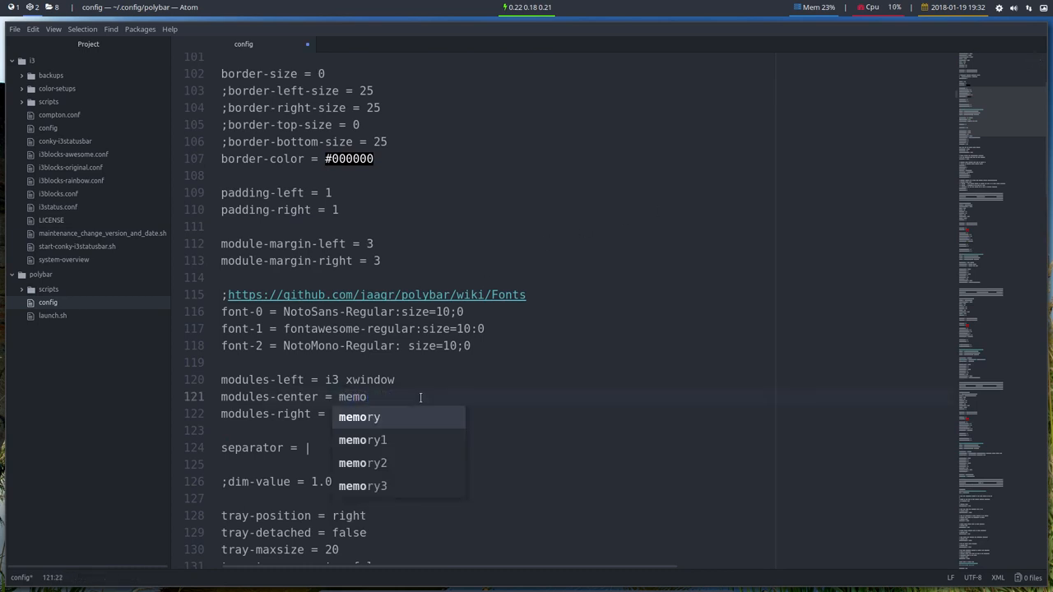
pyautogui.write('r')
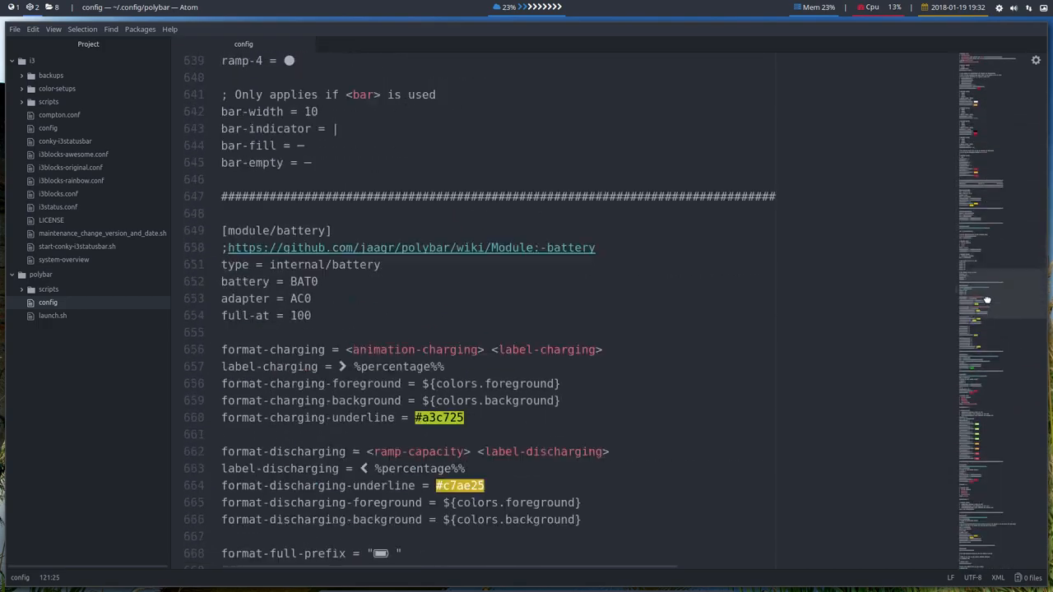
# Scroll down past the kernel module to the [module/memory1] bar-used and format lines.
pyautogui.scroll(-3)
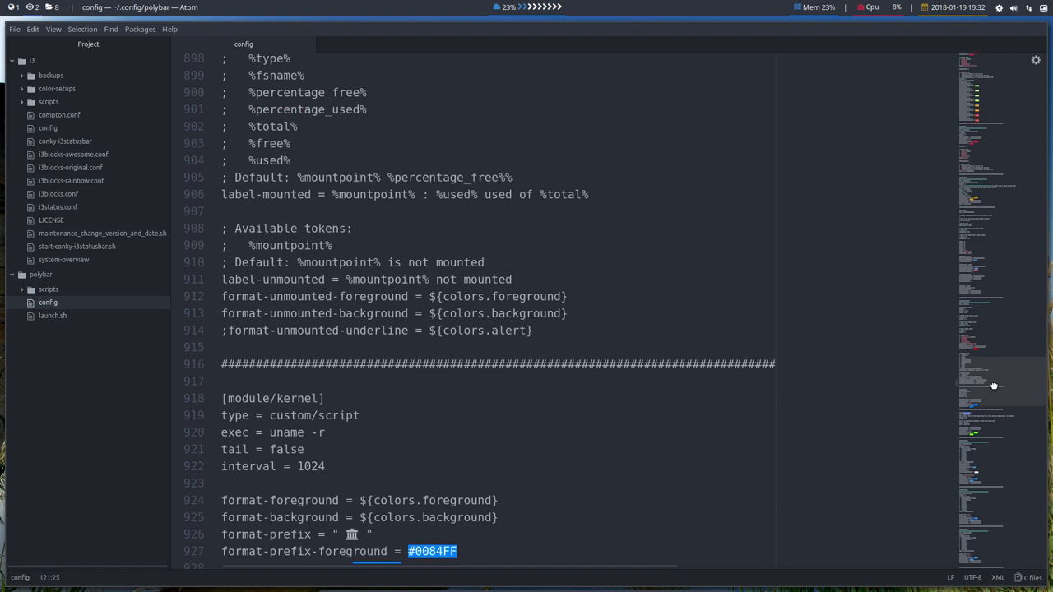
pyautogui.scroll(-3)
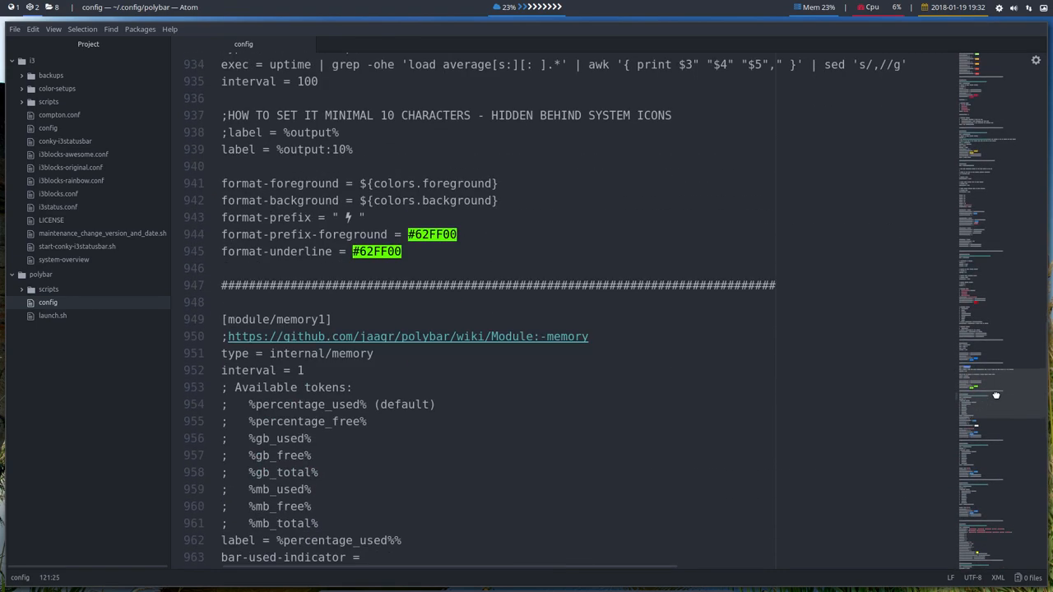
pyautogui.scroll(-3)
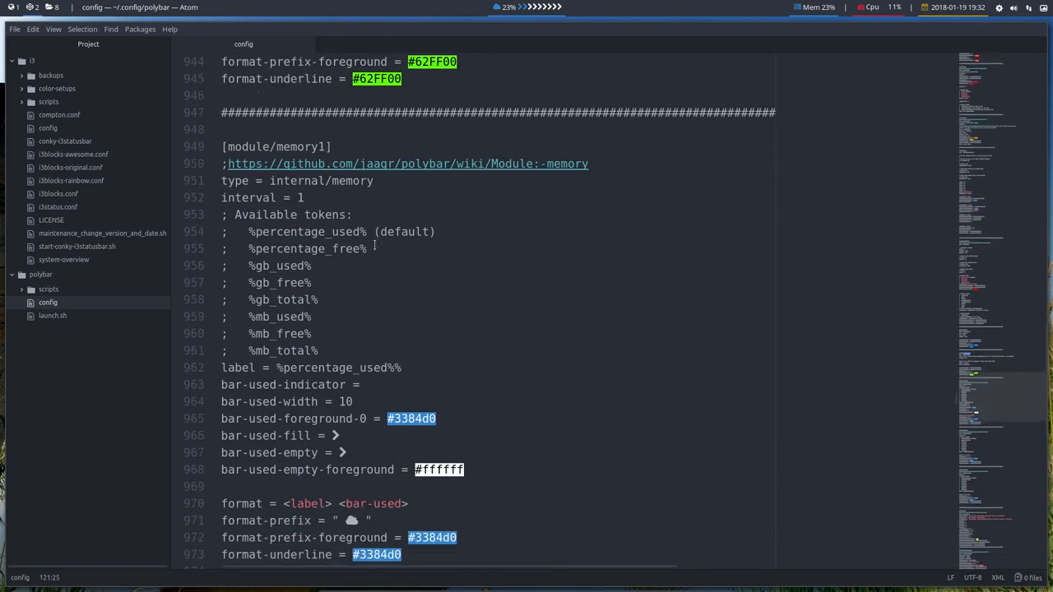
pyautogui.scroll(-3)
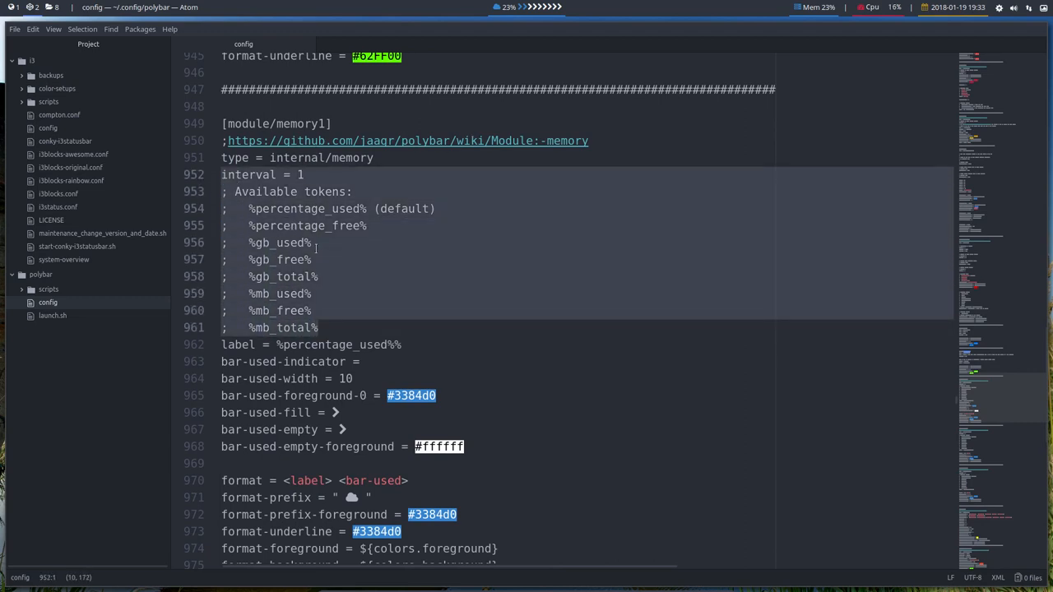
pyautogui.scroll(-3)
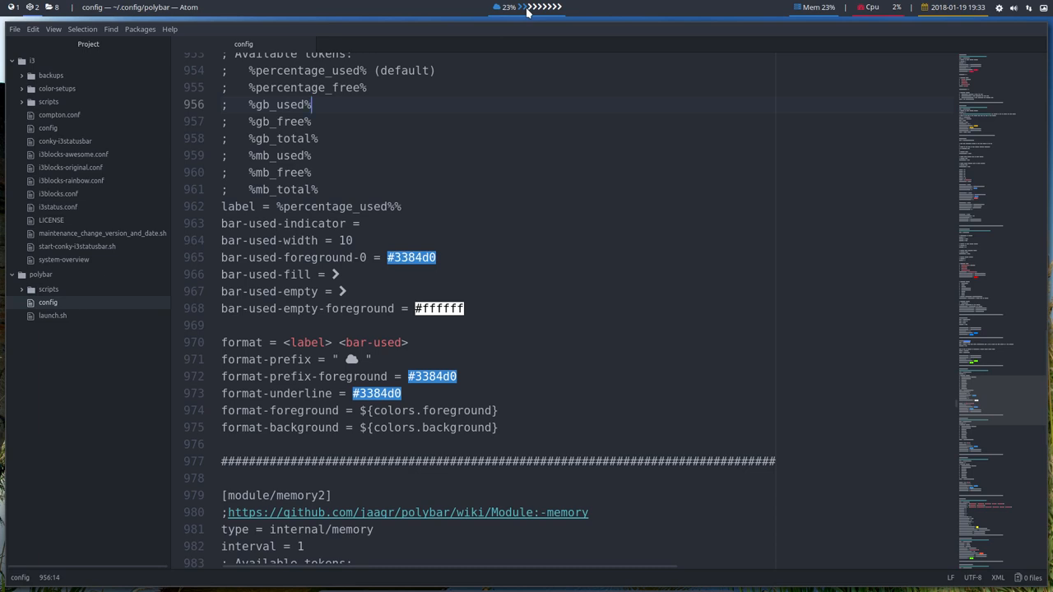
pyautogui.moveTo(518, 25)
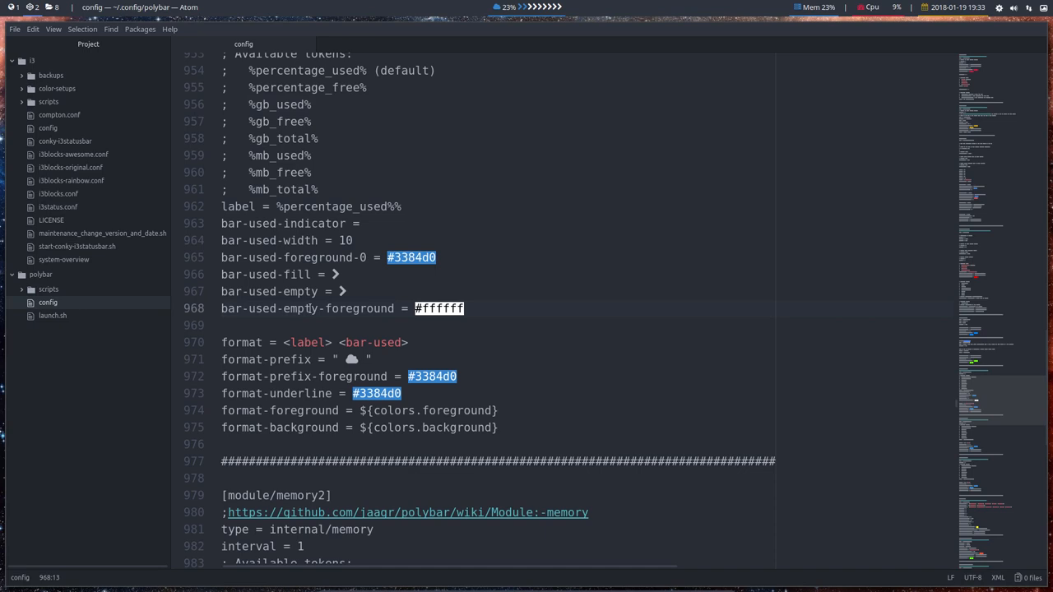
pyautogui.scroll(-3)
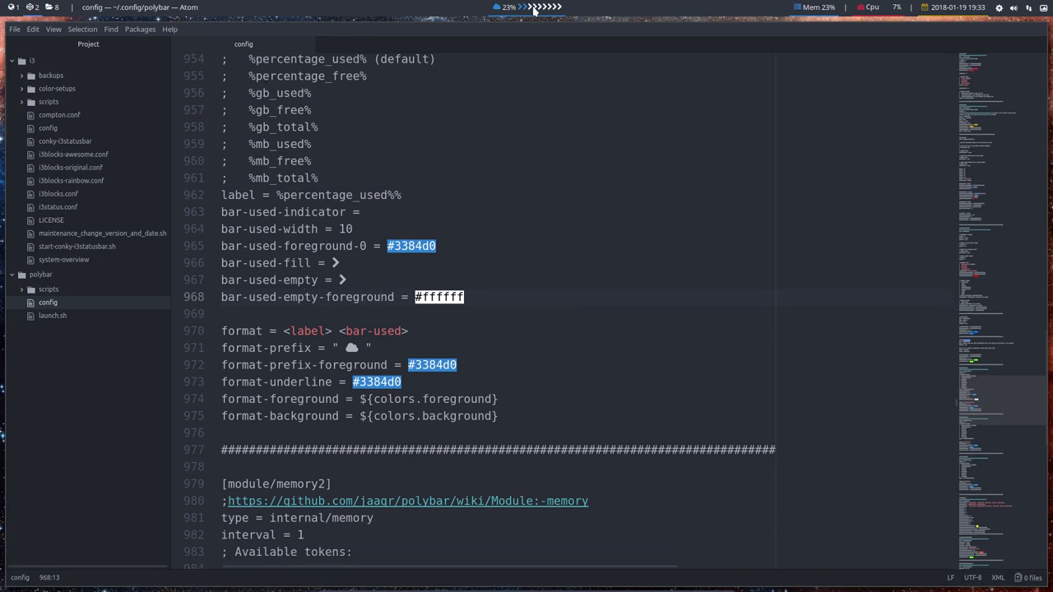
pyautogui.click(306, 297)
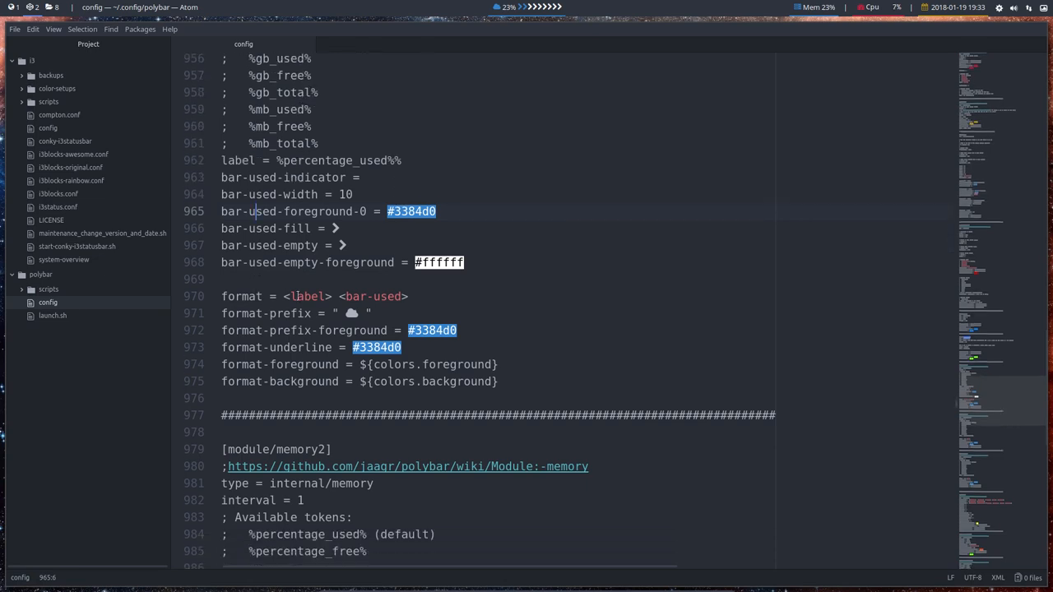
pyautogui.click(347, 313)
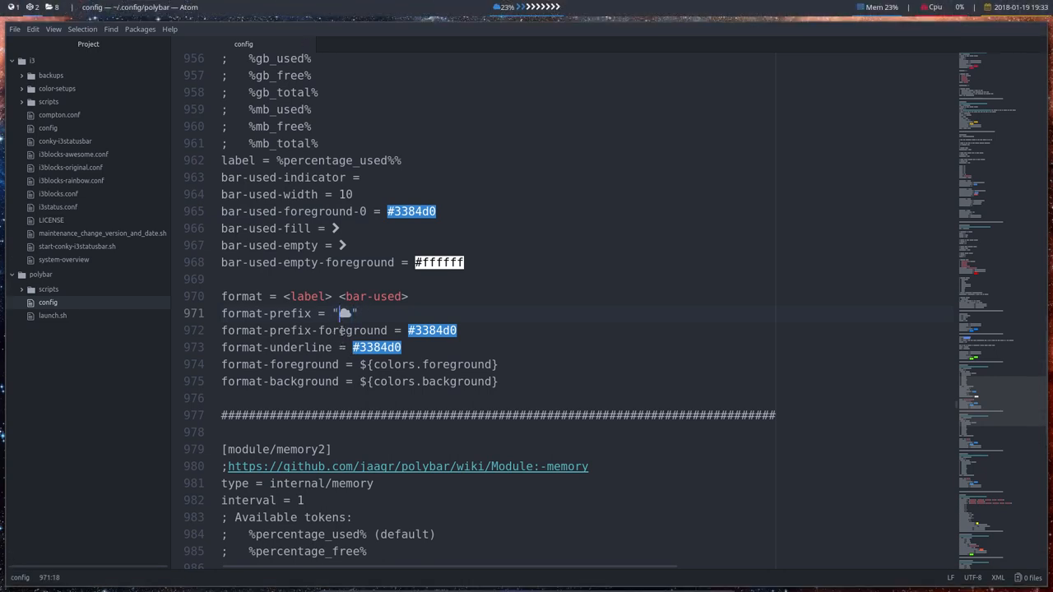
pyautogui.moveTo(458, 309)
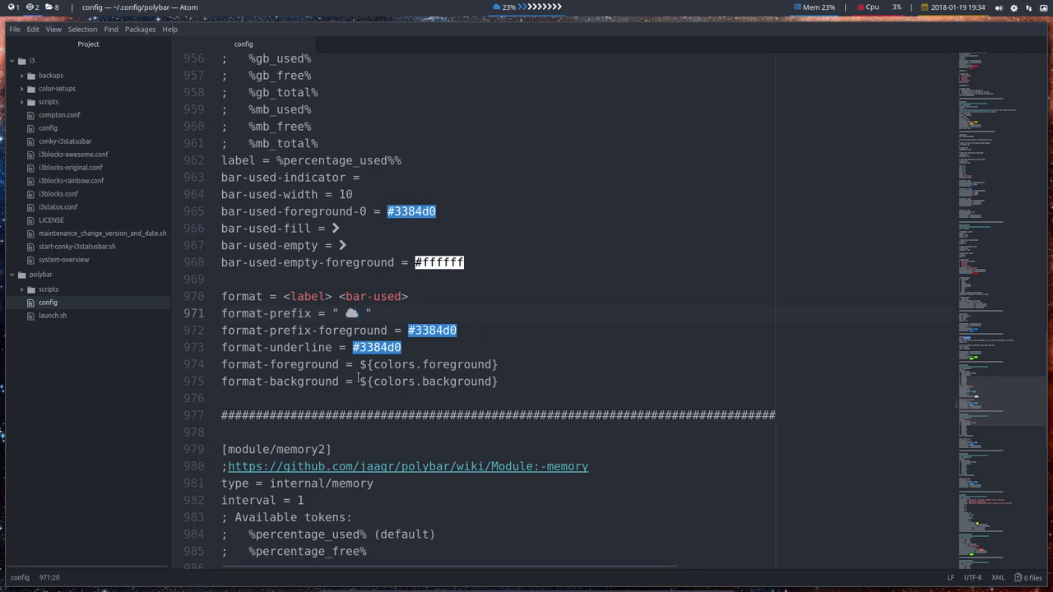
pyautogui.click(234, 365)
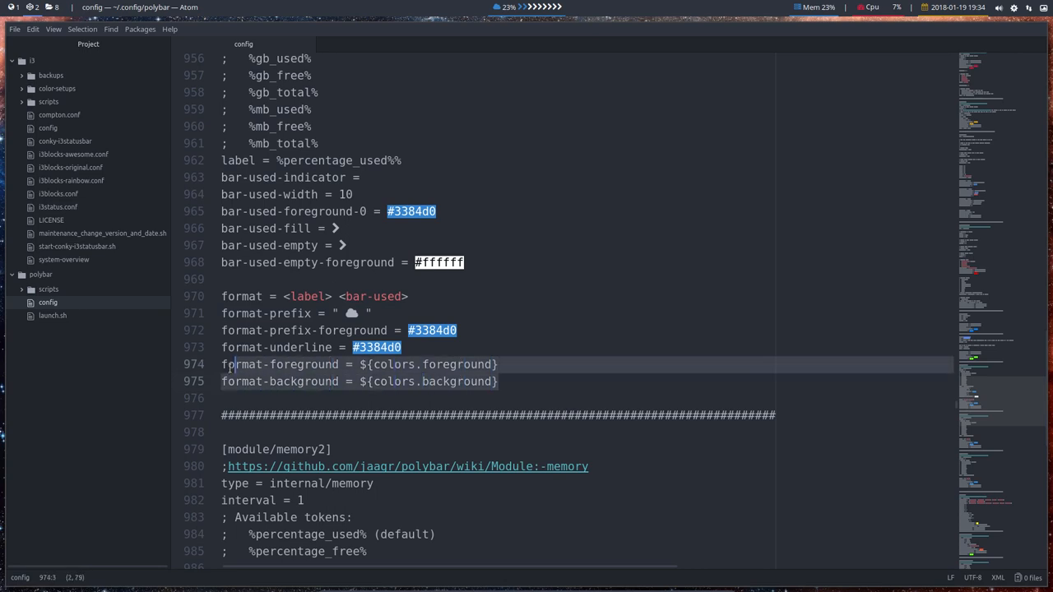